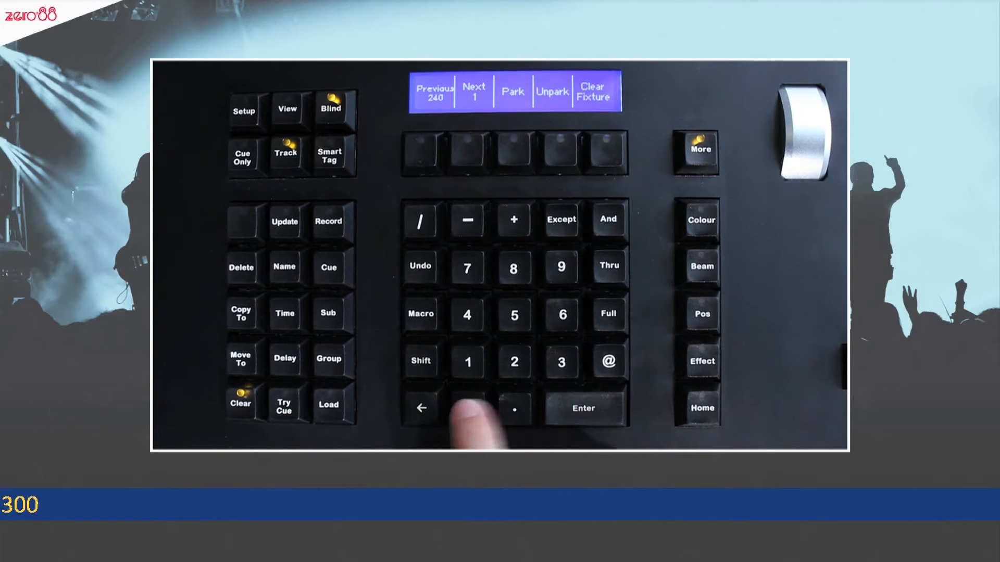
# Step: Key fixture 300 onto the command line to continue the intensity command
pyautogui.click(467, 409)
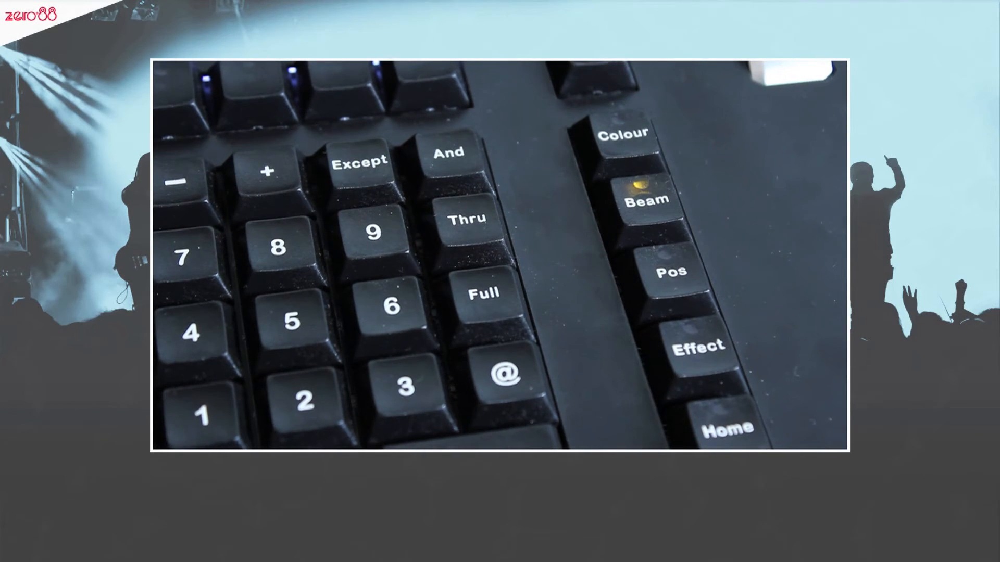
# Step: Switch briefly to Colour attributes, then make Beam attributes active again
pyautogui.click(621, 131)
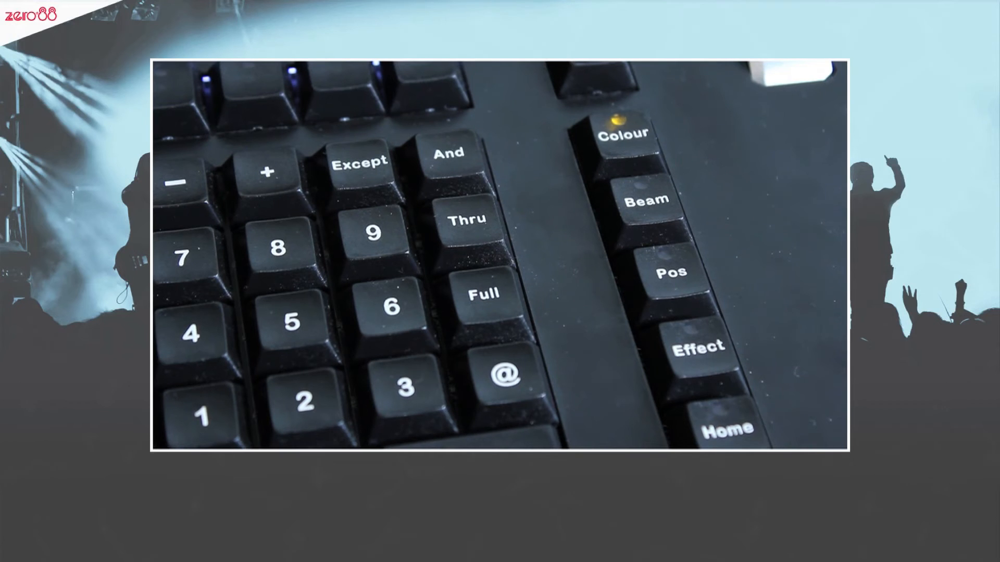
pyautogui.click(644, 199)
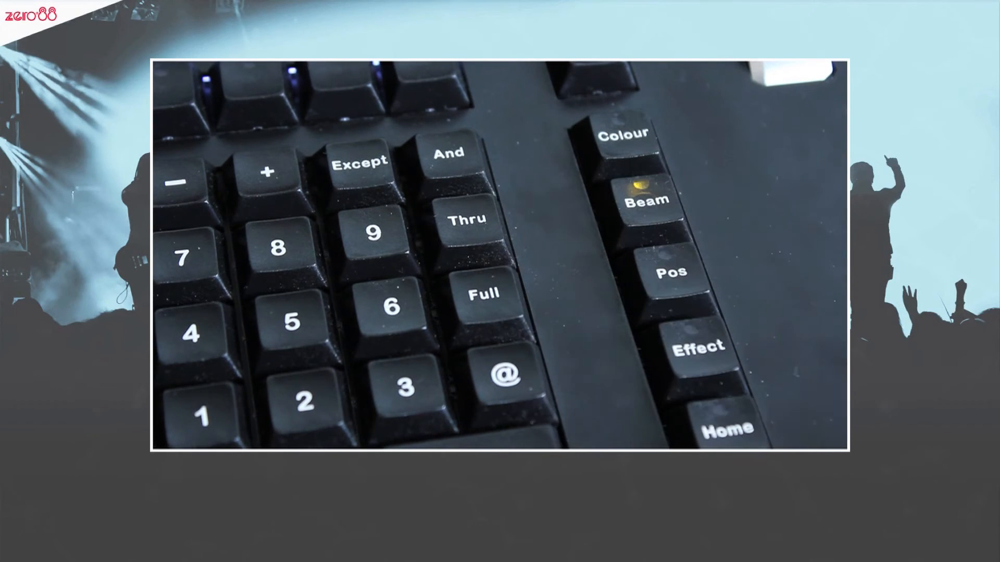